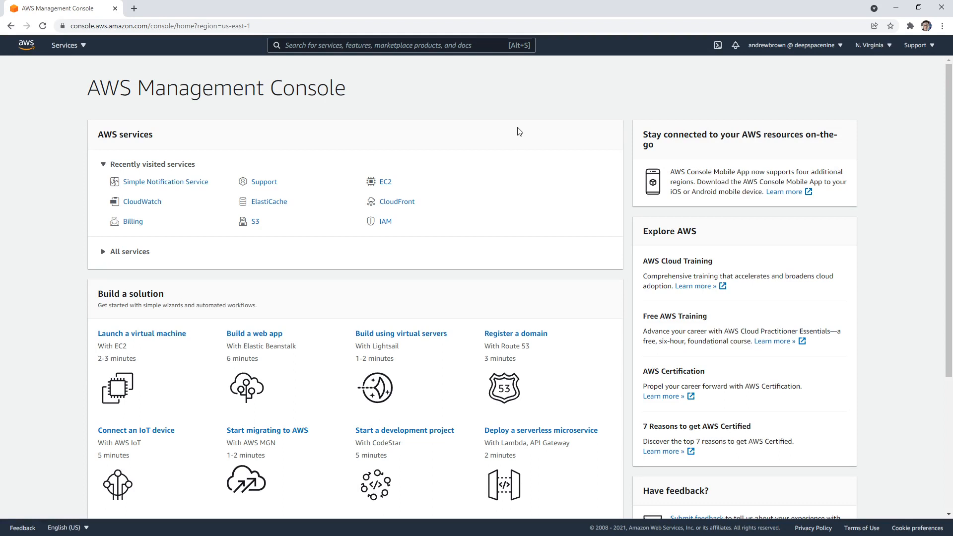
mouse_move(522, 131)
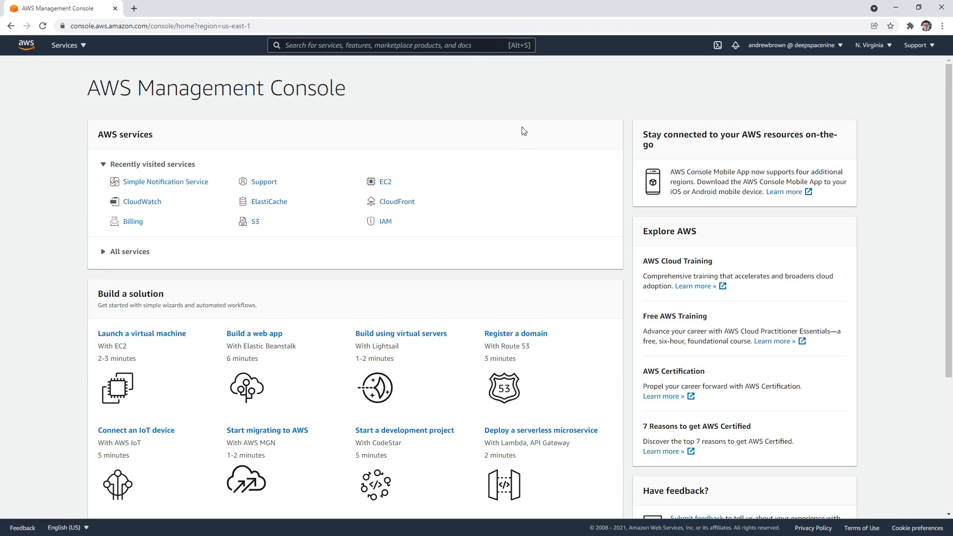
- Show the account menu from the top navigation bar
left_click(792, 45)
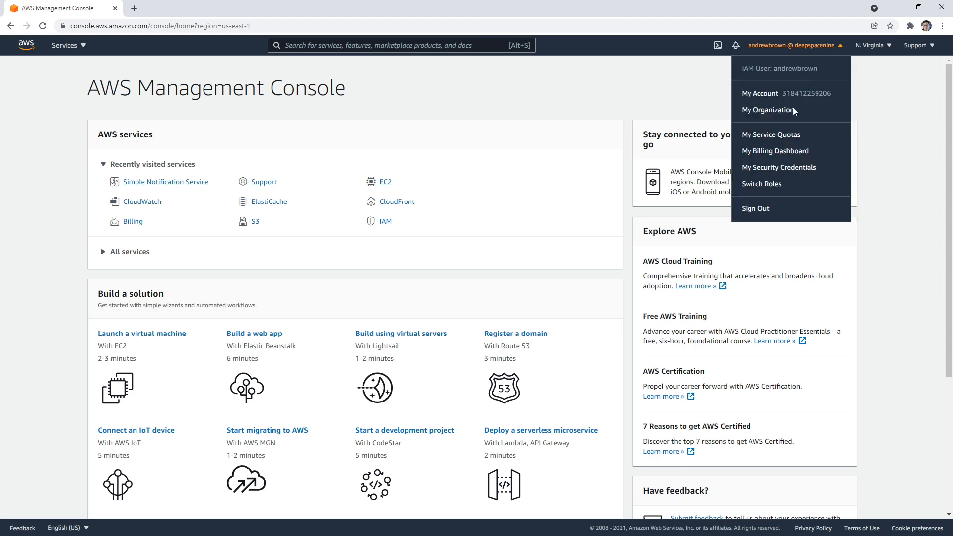
- Sign out and return to the sign-in page, choosing to sign in as the root user by email
left_click(756, 208)
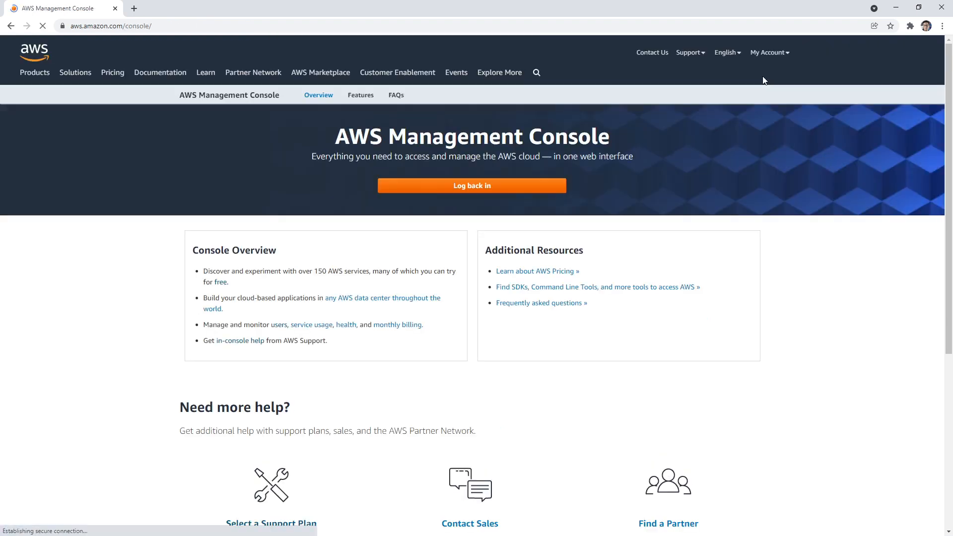
left_click(470, 186)
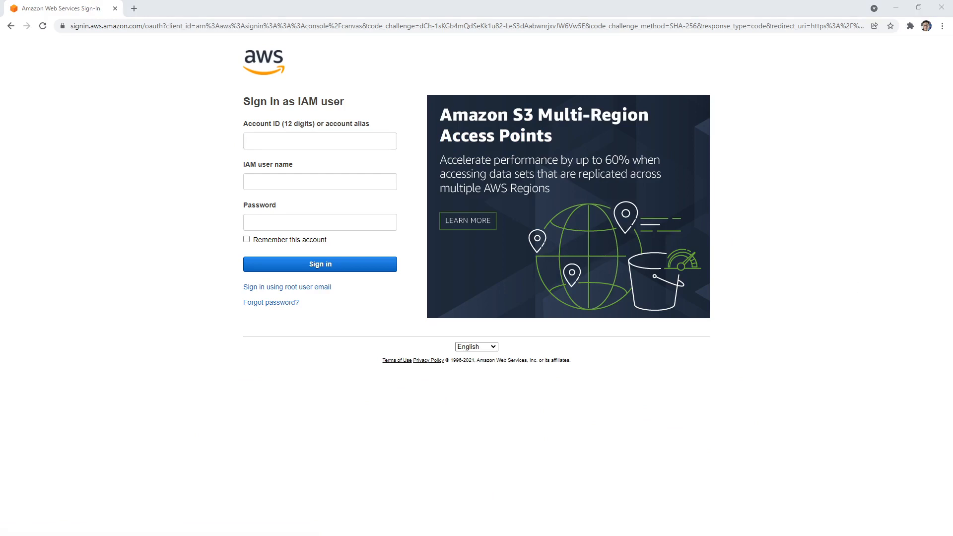
mouse_move(407, 208)
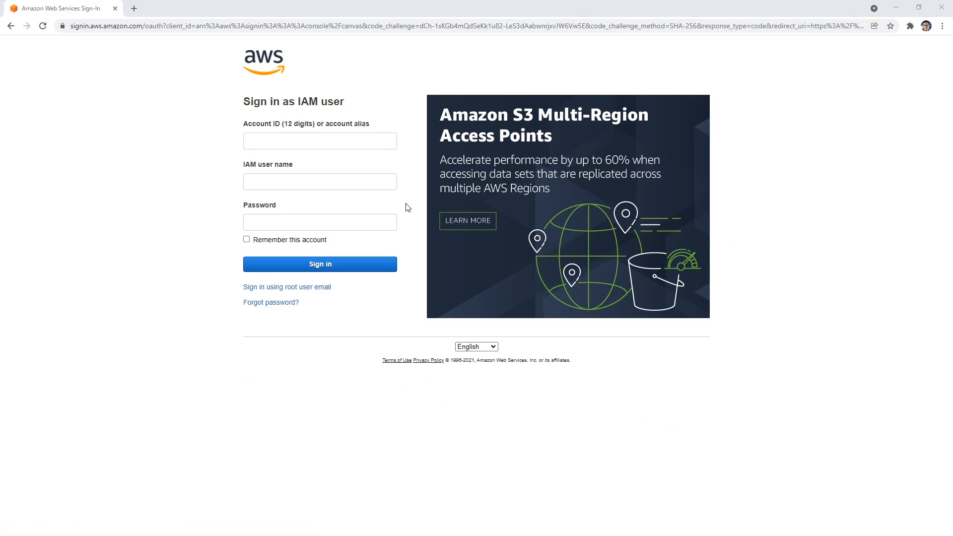
mouse_move(270, 291)
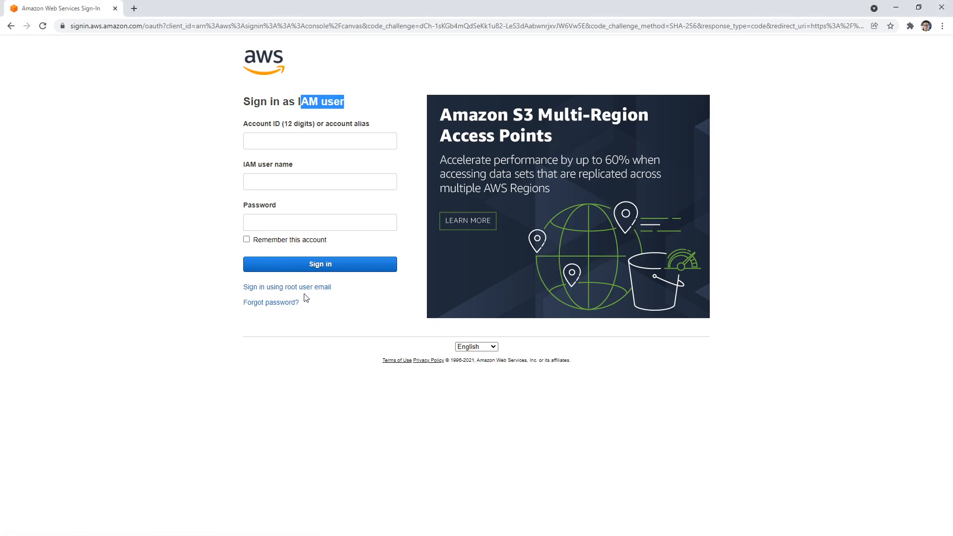
left_click(286, 286)
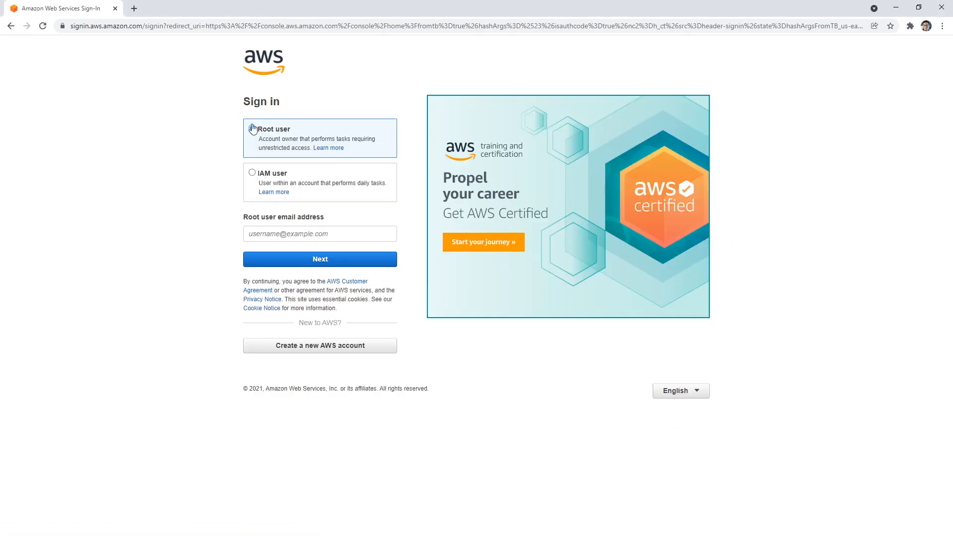
left_click(319, 234)
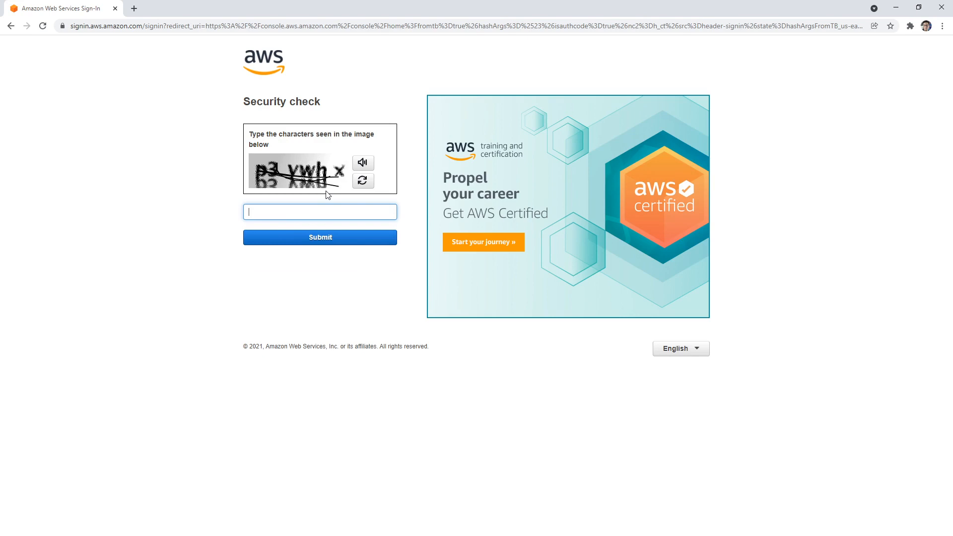
- Pass the security check with 'p3y', enter the root password and sign in
type("p3y")
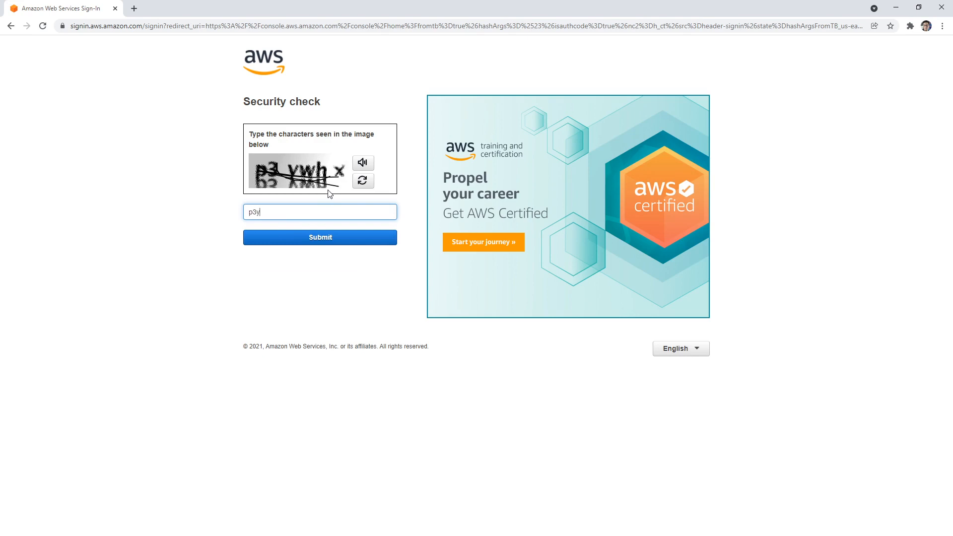
left_click(320, 237)
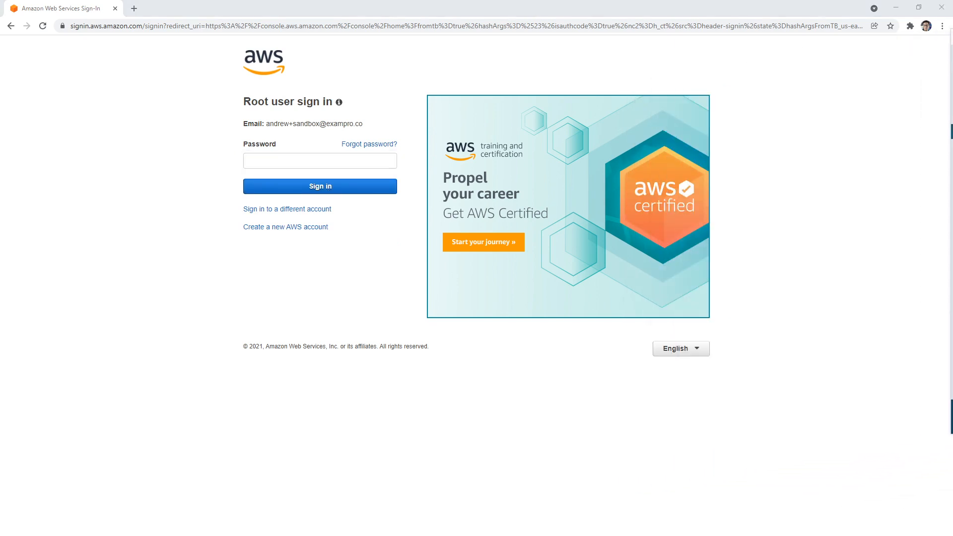
left_click(320, 186)
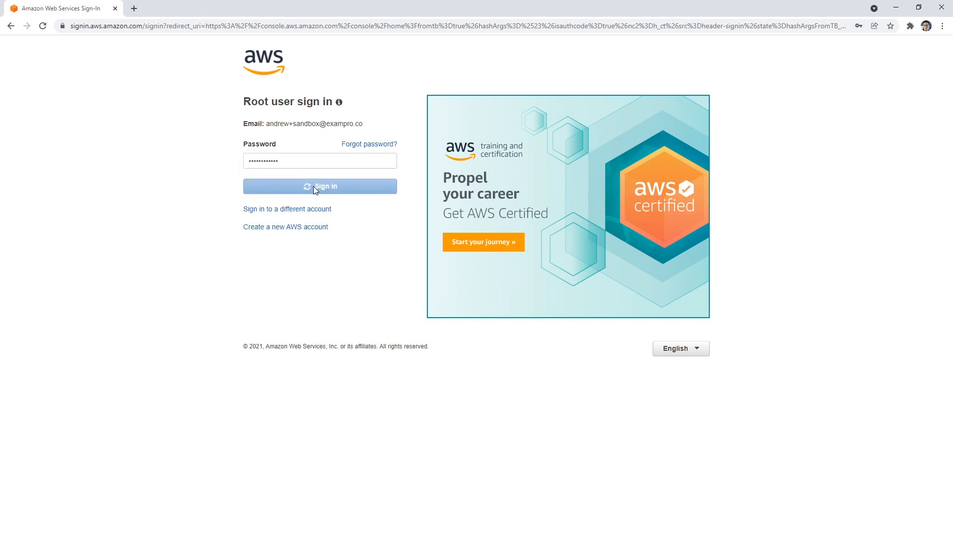
left_click(319, 186)
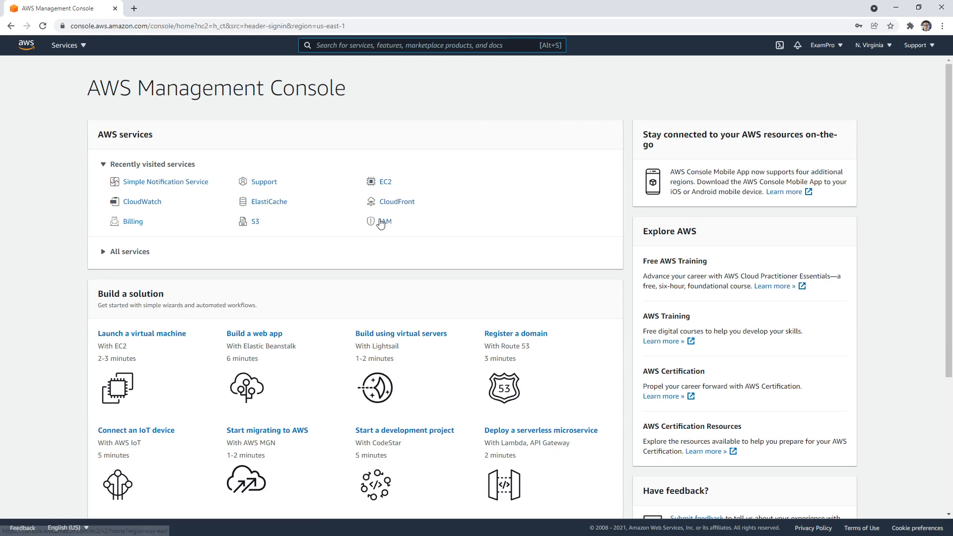
- Go to the IAM dashboard and start Add MFA for the root user
left_click(385, 222)
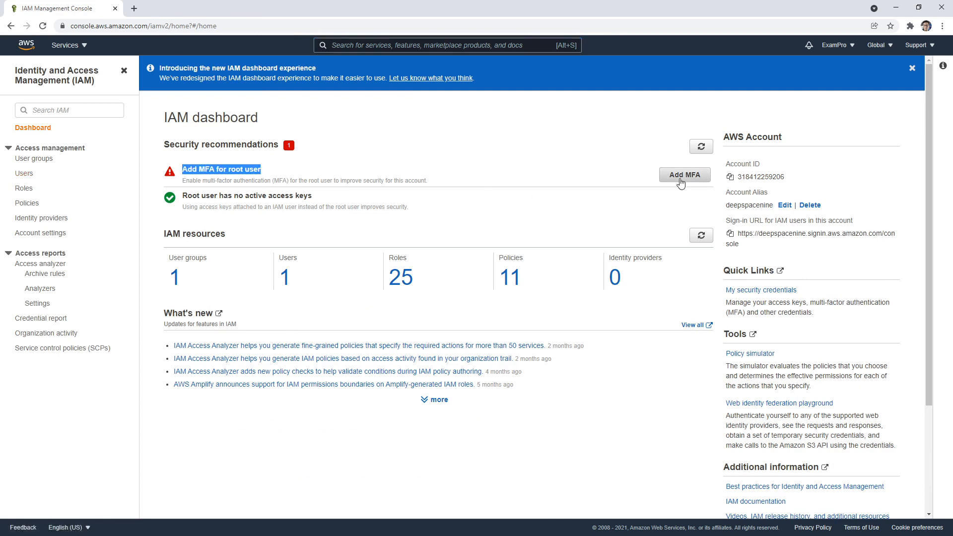
left_click(684, 175)
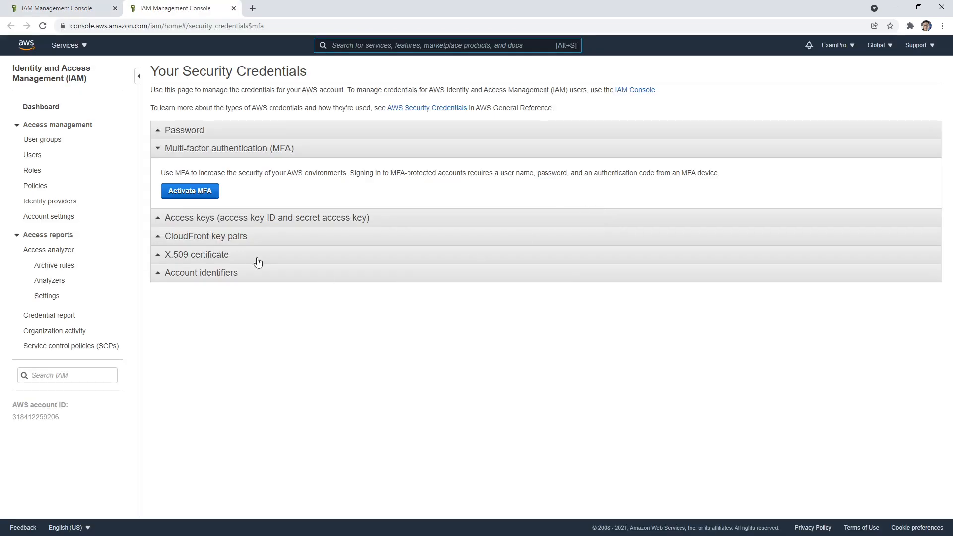
mouse_move(210, 195)
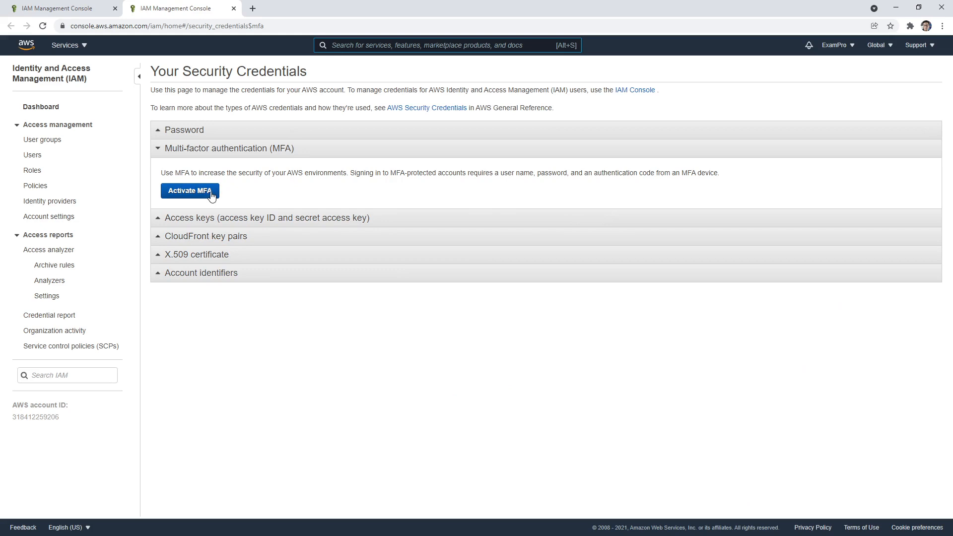
- Activate MFA and browse the U2F security key and other hardware device type options
left_click(190, 190)
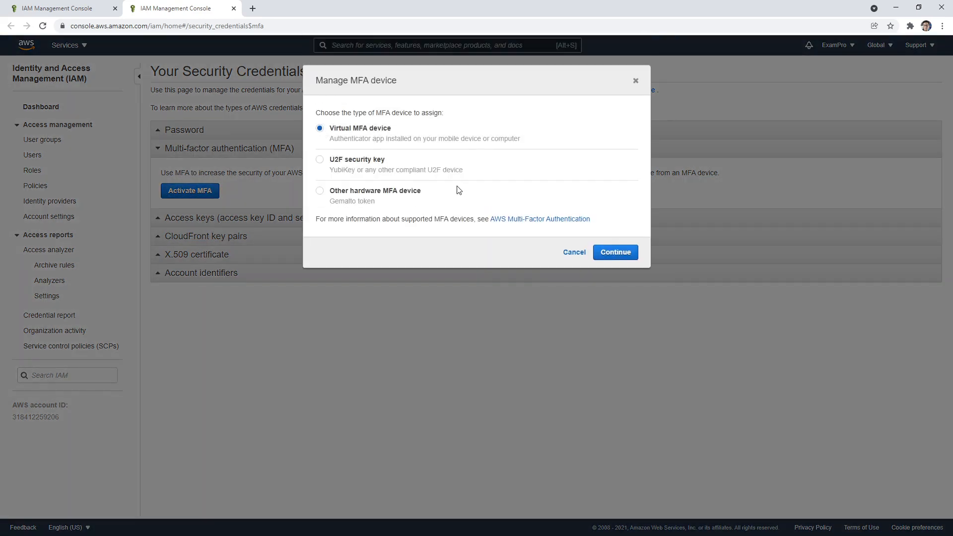
mouse_move(375, 149)
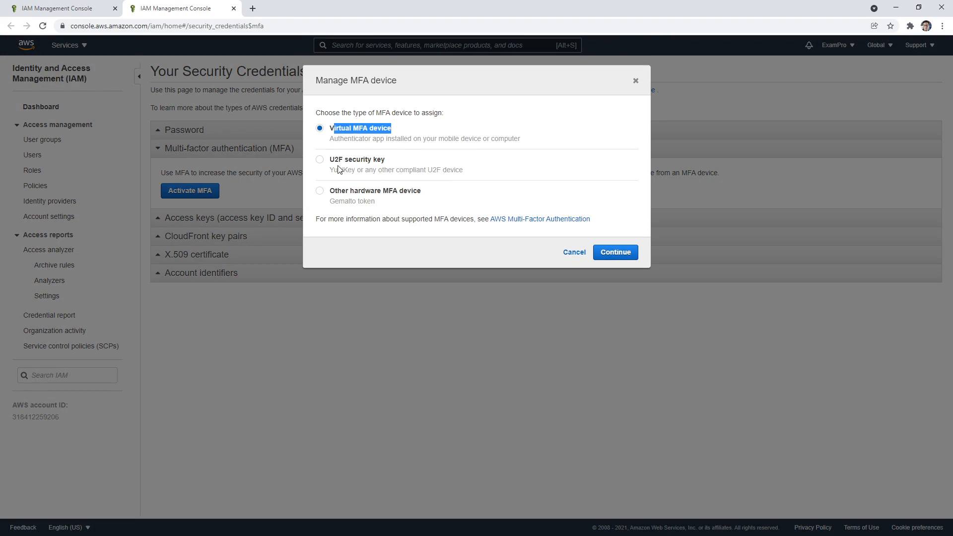
left_click(320, 159)
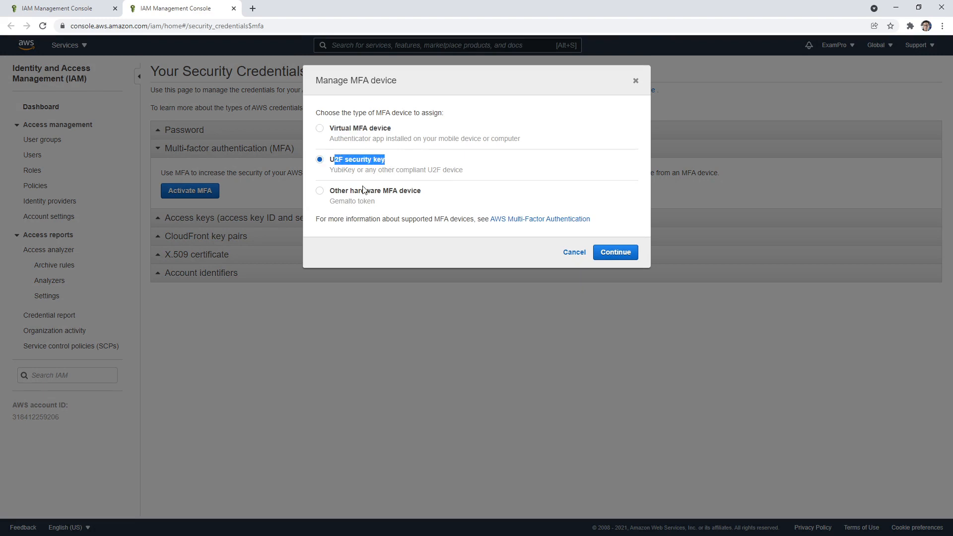
left_click(320, 191)
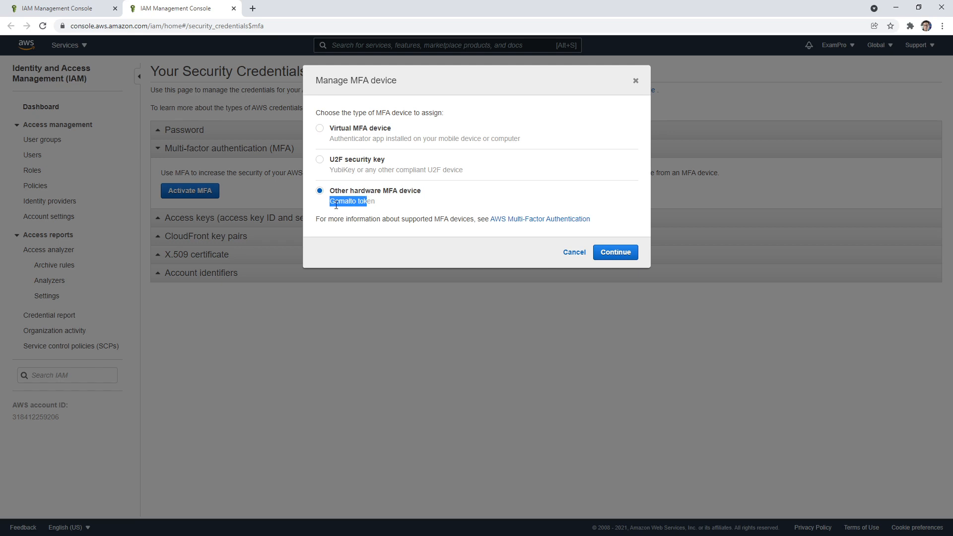
mouse_move(324, 157)
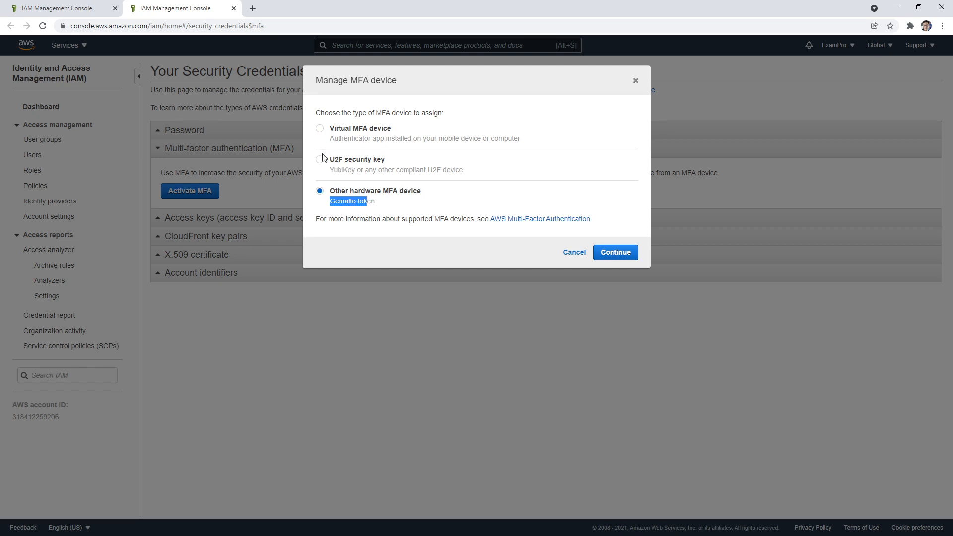
left_click(320, 159)
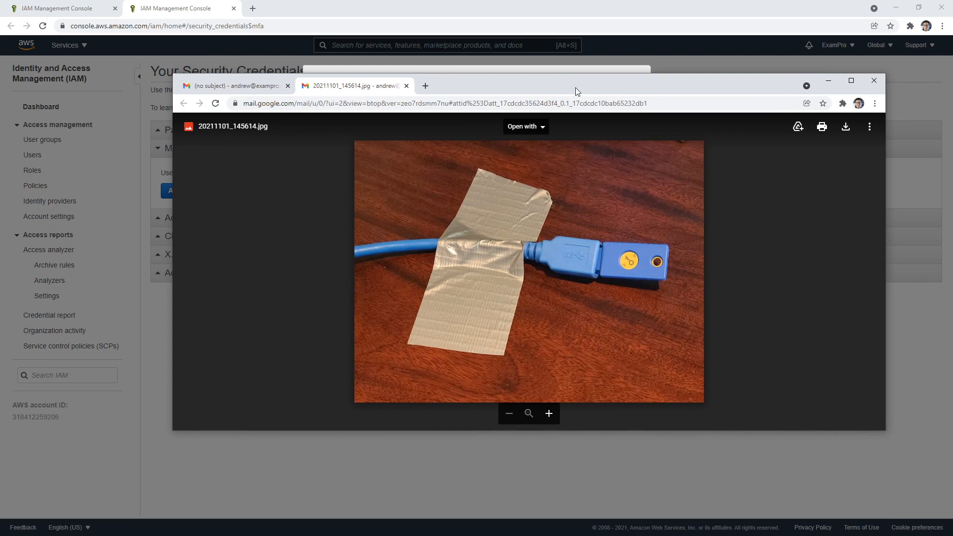
mouse_move(587, 89)
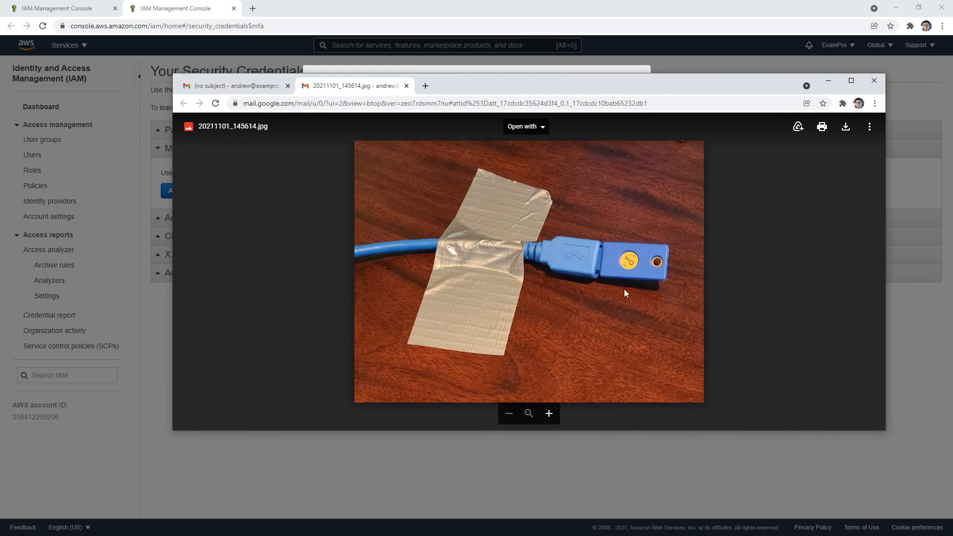
mouse_move(517, 208)
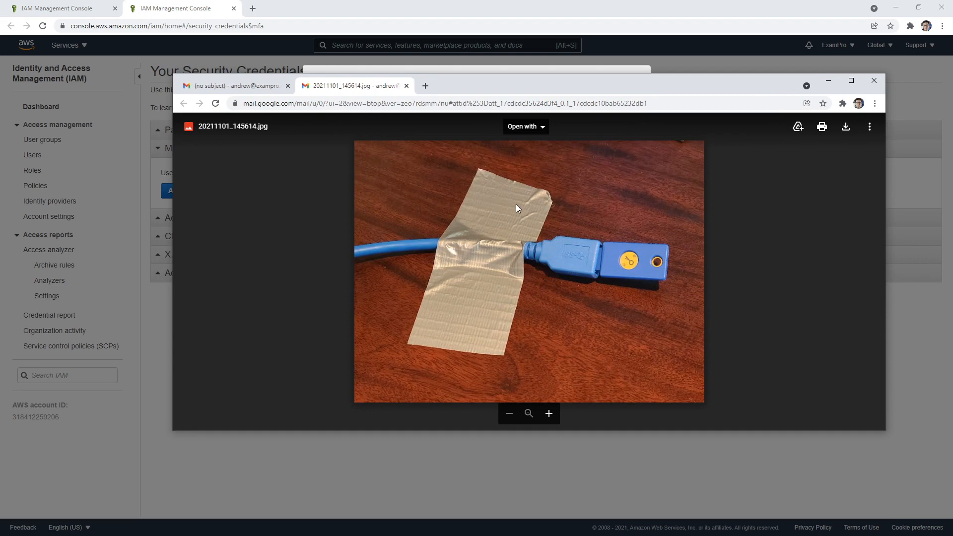
mouse_move(538, 260)
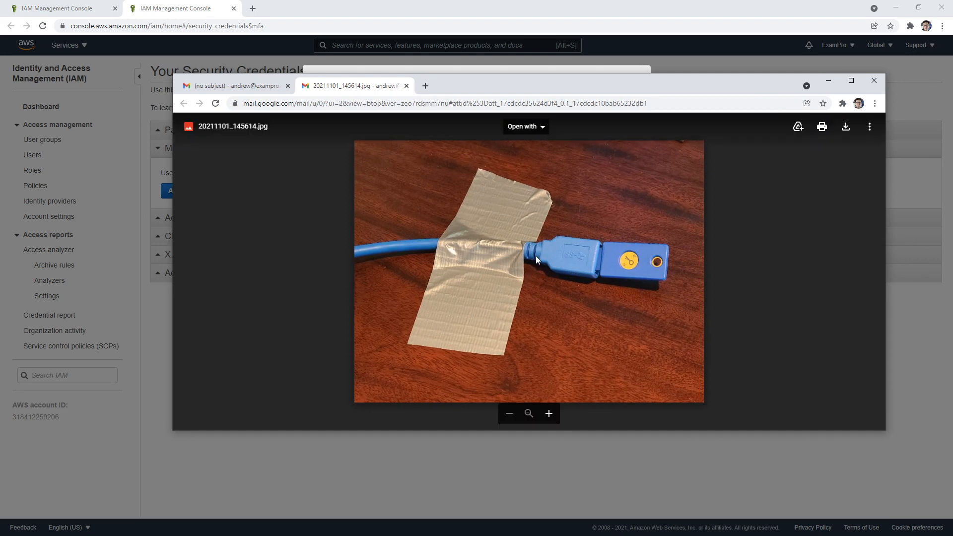
mouse_move(632, 251)
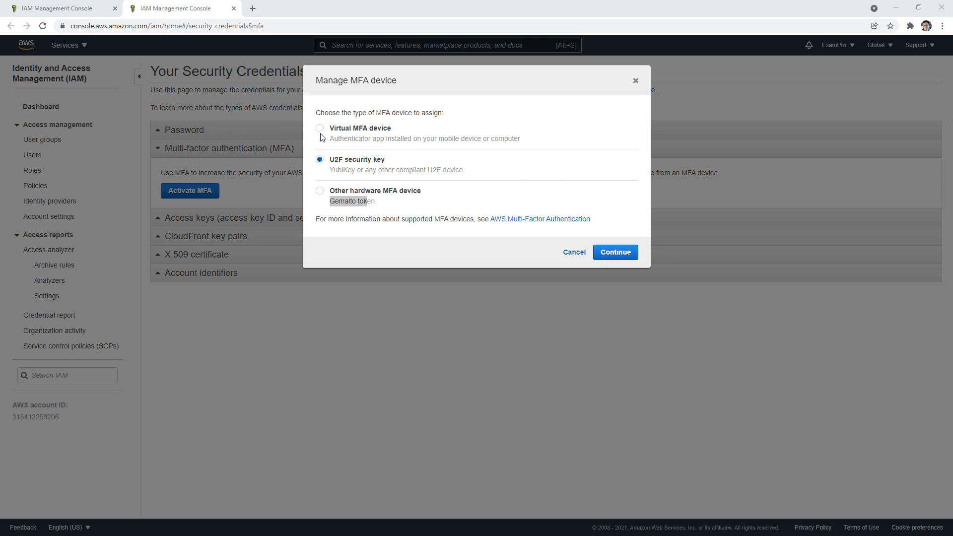
- Select Virtual MFA device and continue to its setup with QR code
left_click(320, 128)
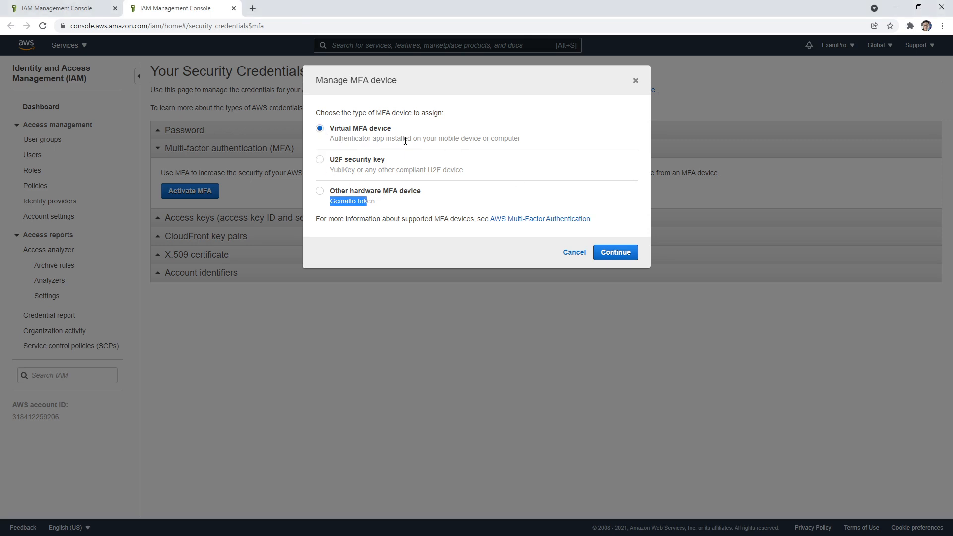
mouse_move(346, 139)
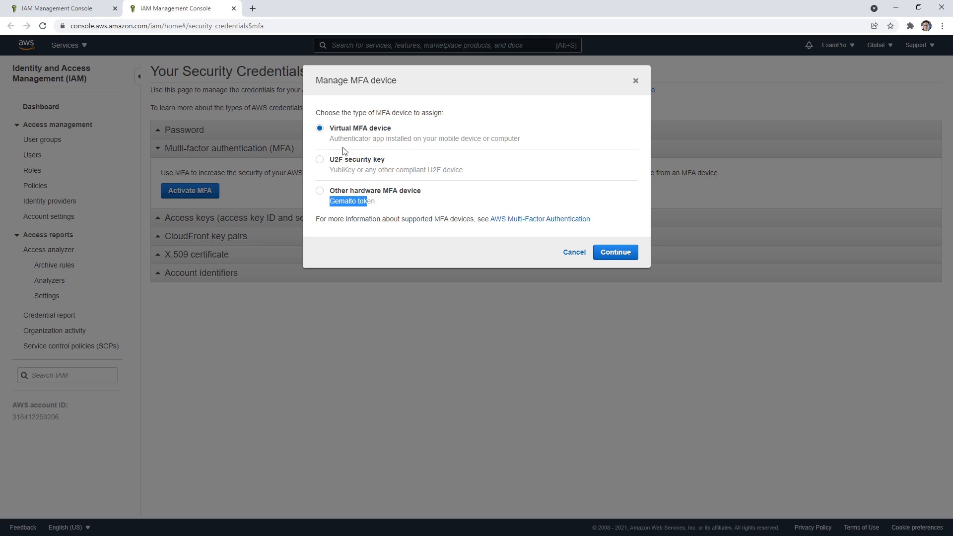
left_click(615, 251)
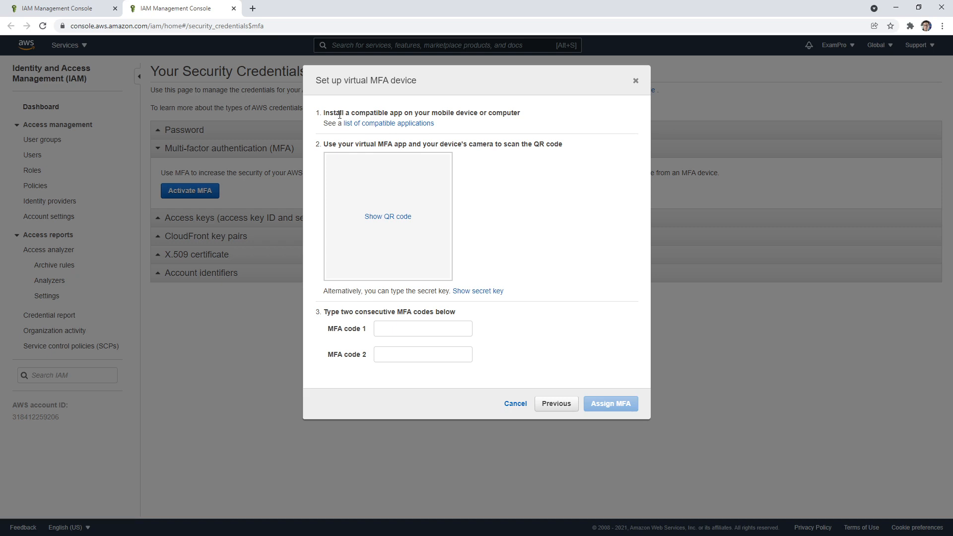
- Highlight the install-app step and follow the 'list of compatible applications' link
left_click_drag(342, 112, 522, 113)
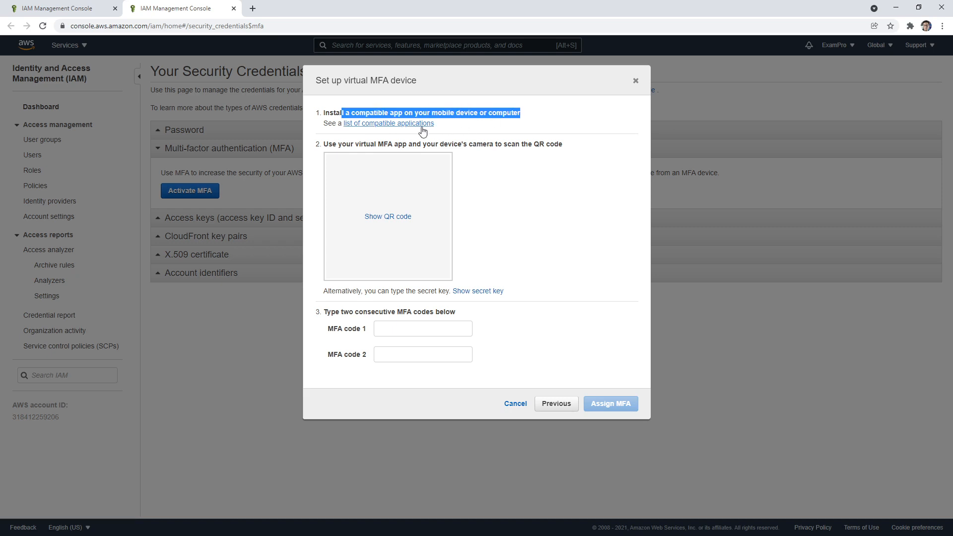
left_click(389, 124)
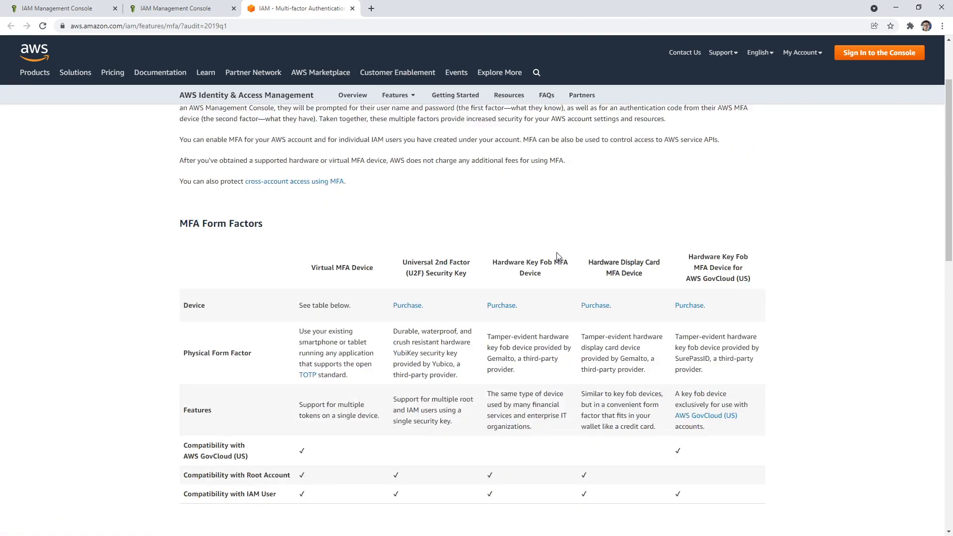
- Scroll down to the Virtual MFA Applications table of Android and iPhone authenticator apps
scroll("down", 3)
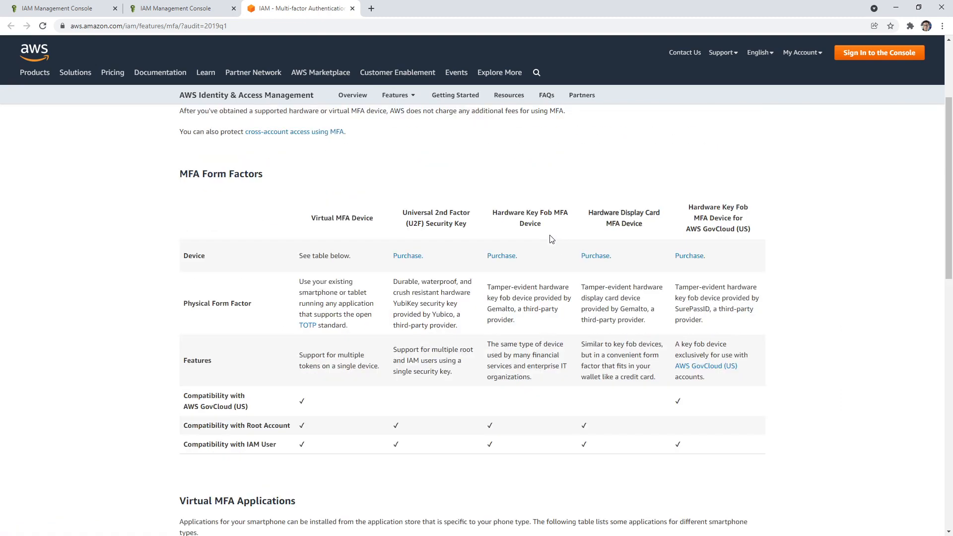
scroll("down", 3)
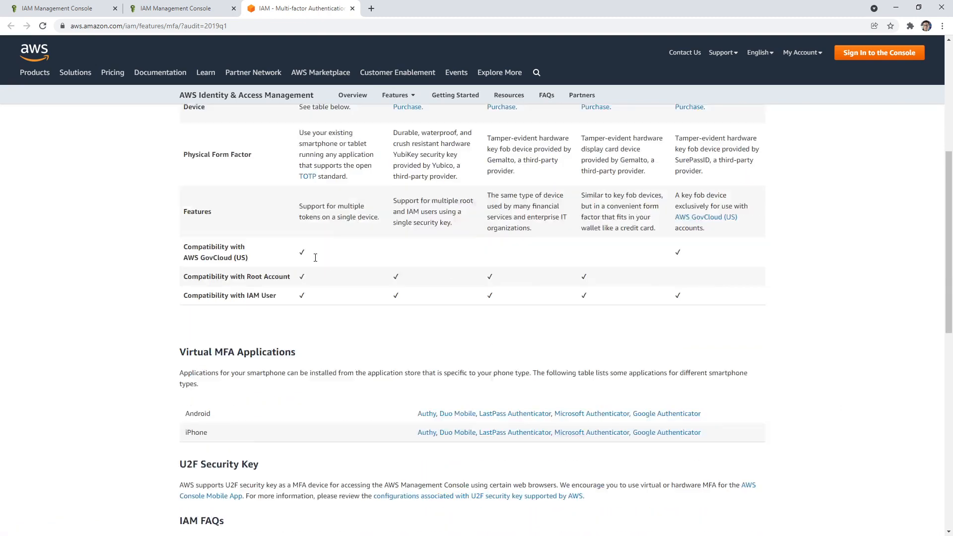
scroll("down", 3)
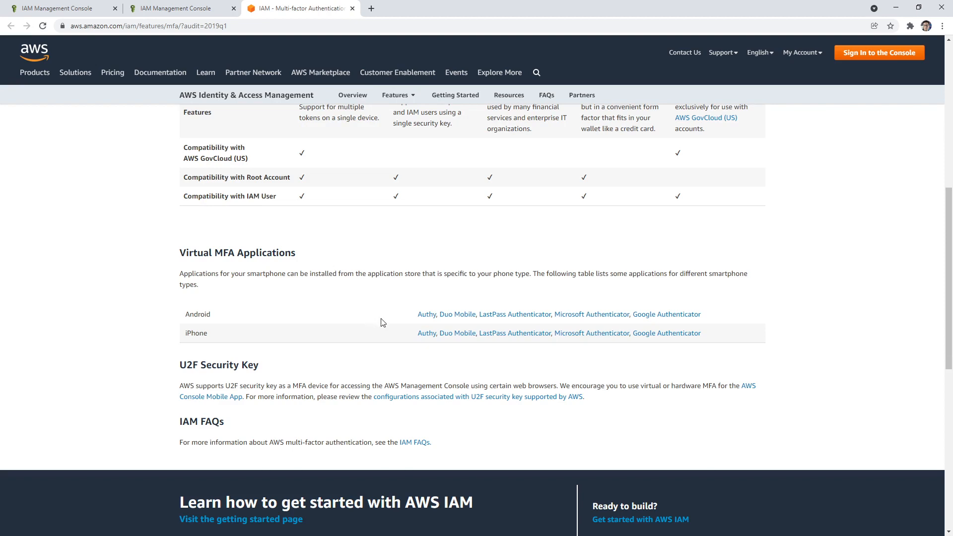
mouse_move(413, 313)
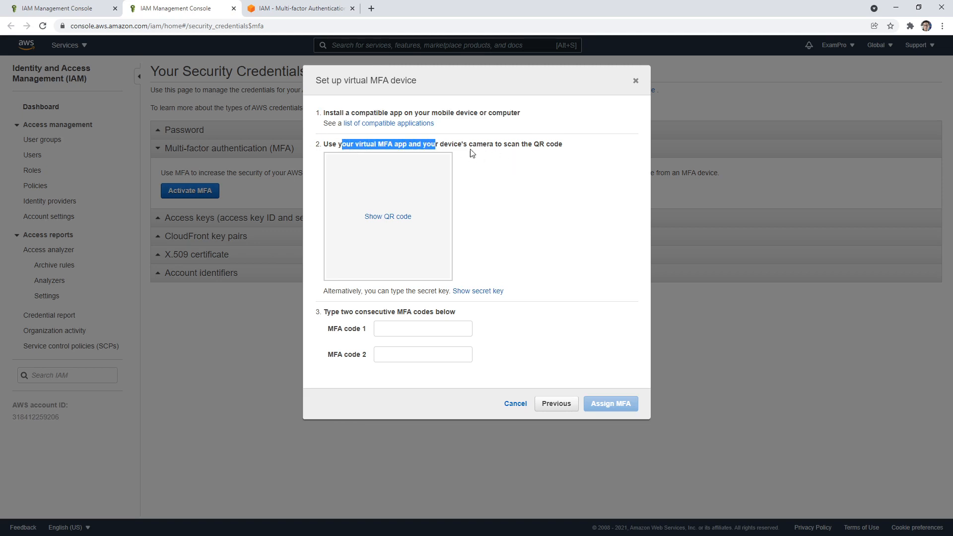
mouse_move(566, 167)
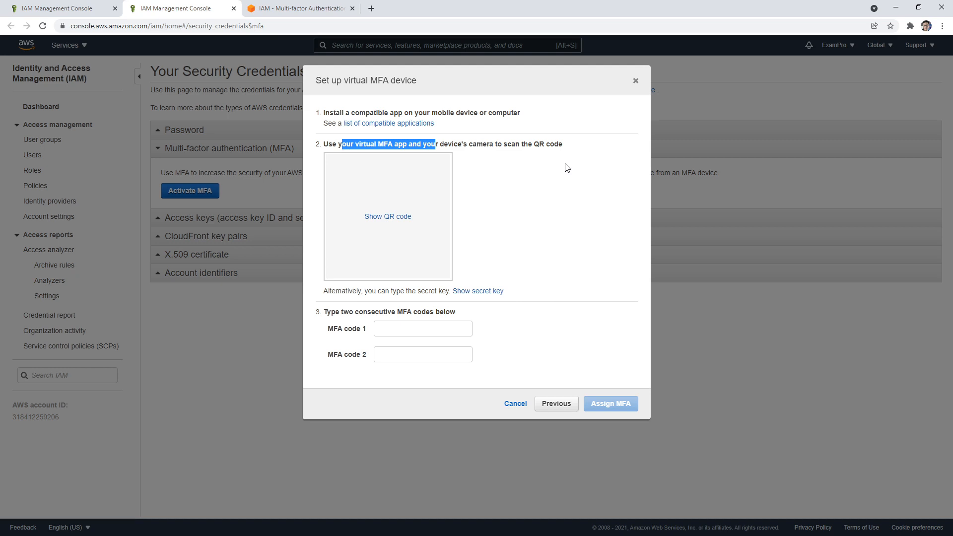
- Show the QR code for pairing the authenticator app with the root account
left_click(388, 217)
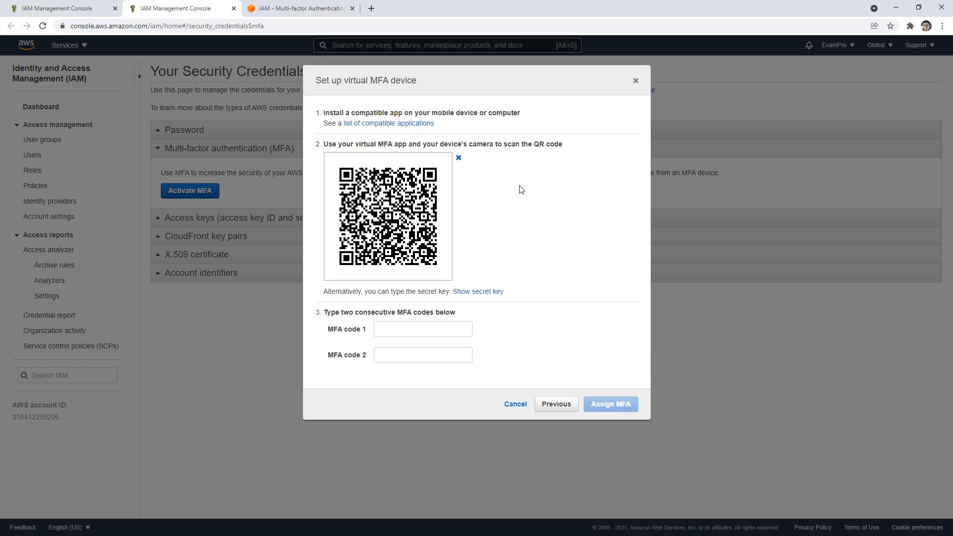
mouse_move(553, 181)
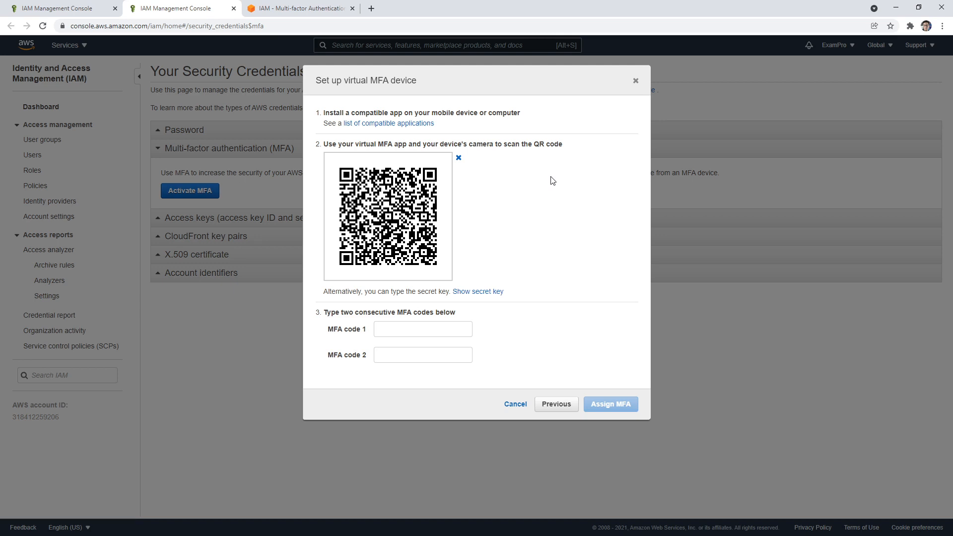
mouse_move(355, 313)
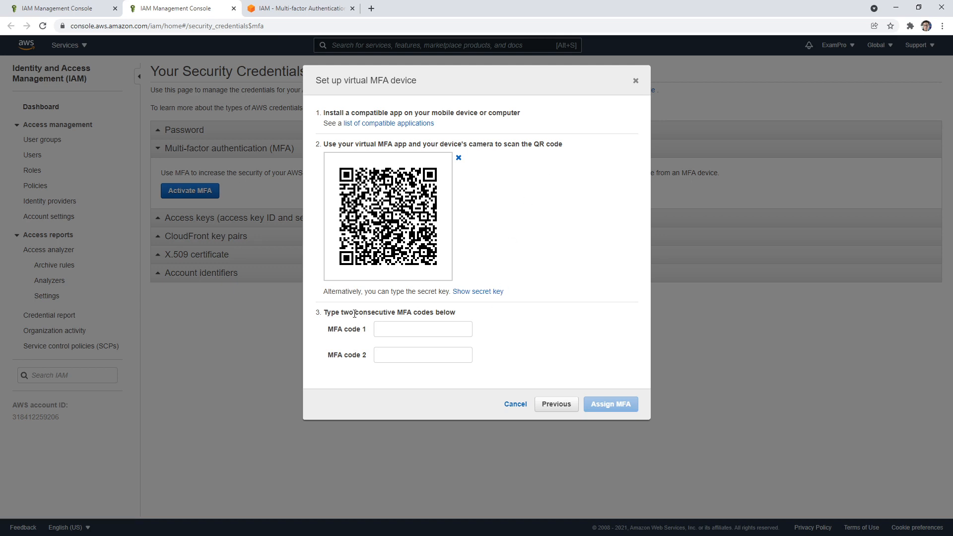
left_click(423, 329)
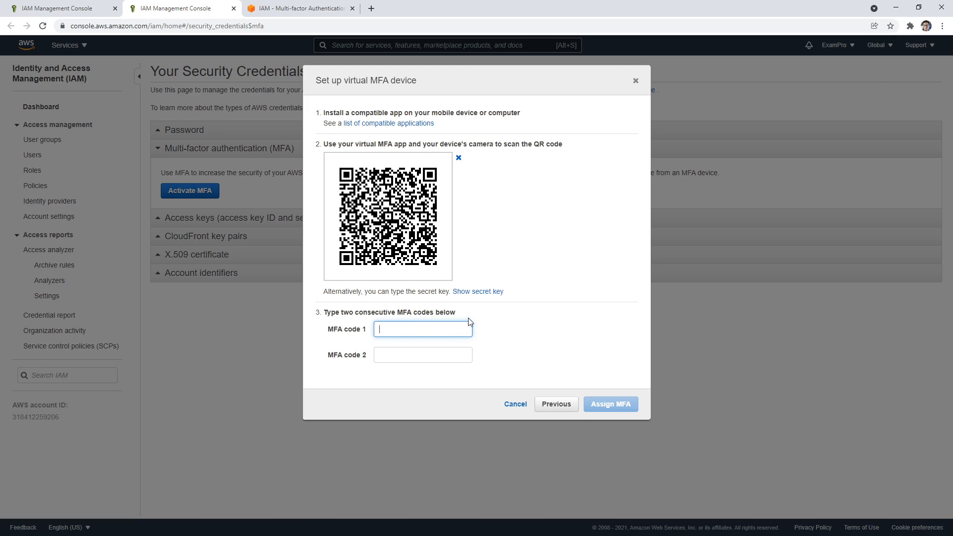
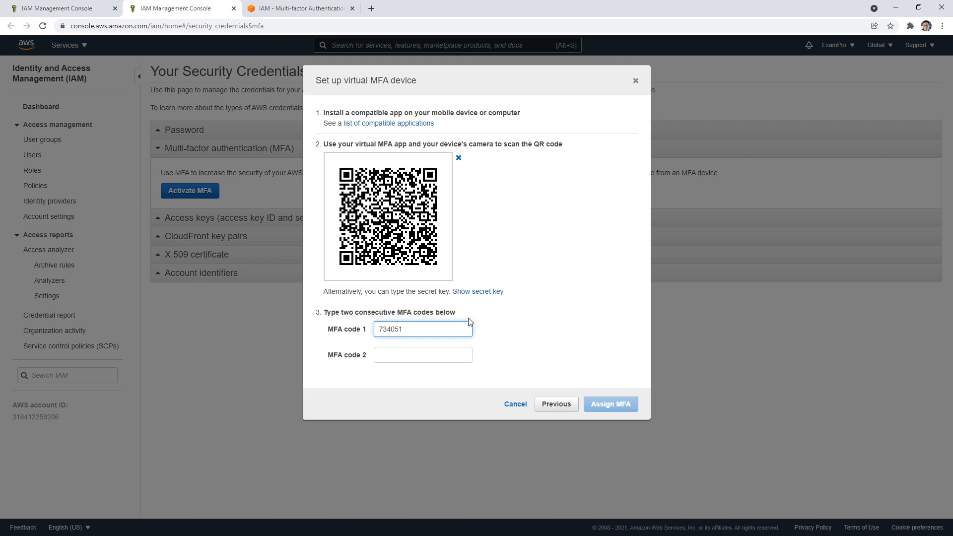
left_click(423, 329)
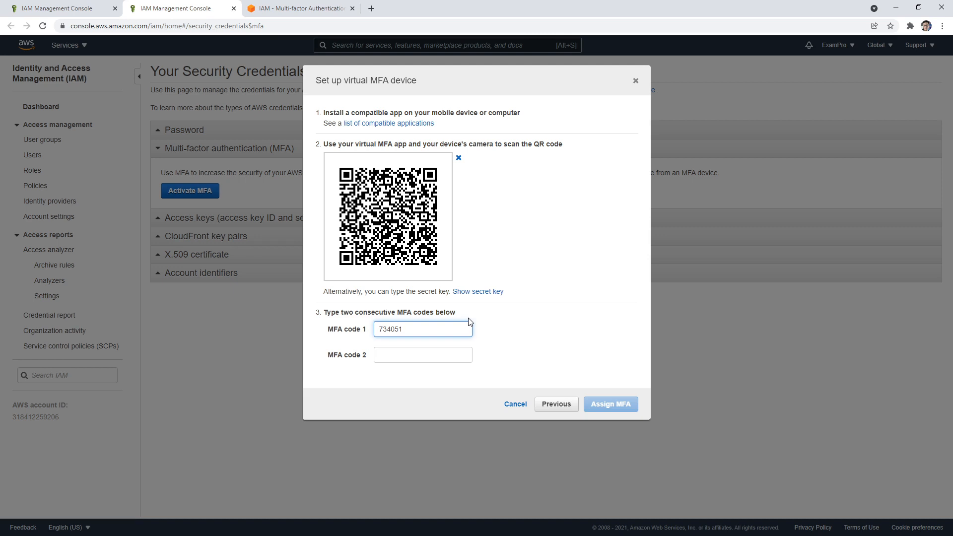
left_click(423, 355)
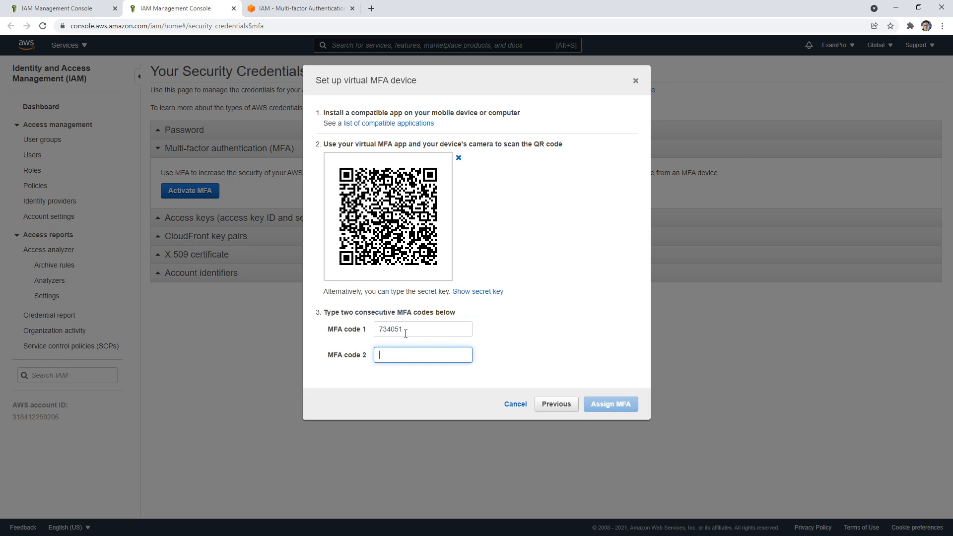
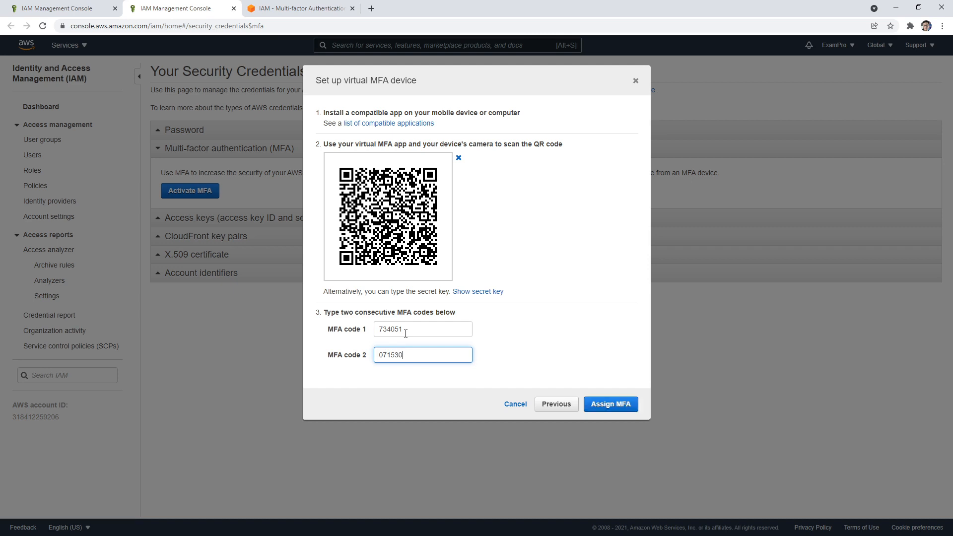
left_click(611, 405)
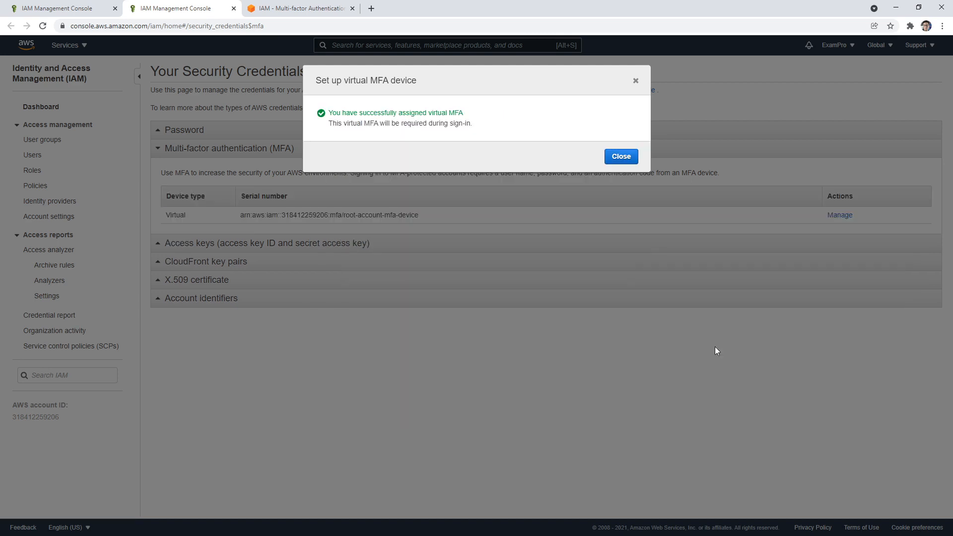
mouse_move(499, 184)
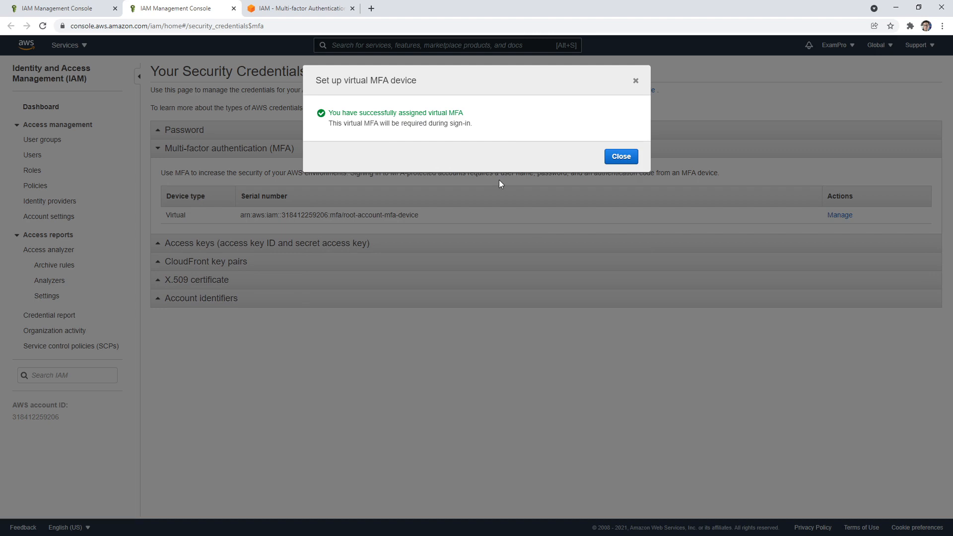
mouse_move(481, 163)
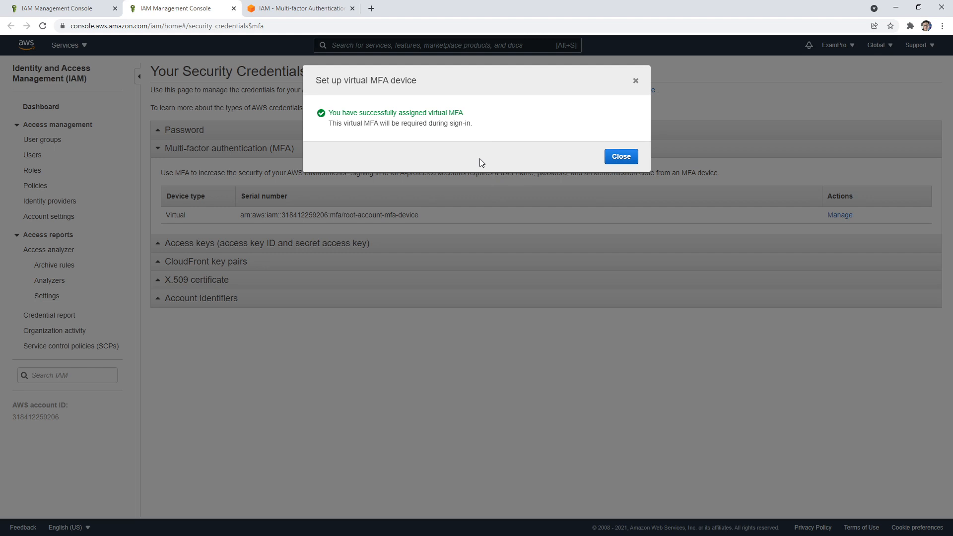
- Close the MFA success message, sign out of the root account and return to the sign-in page
left_click(621, 155)
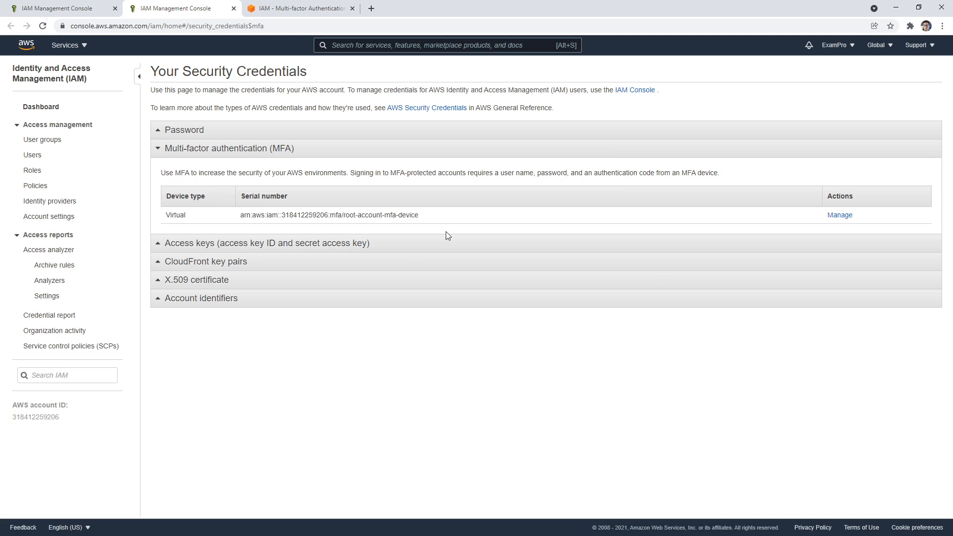
left_click(836, 45)
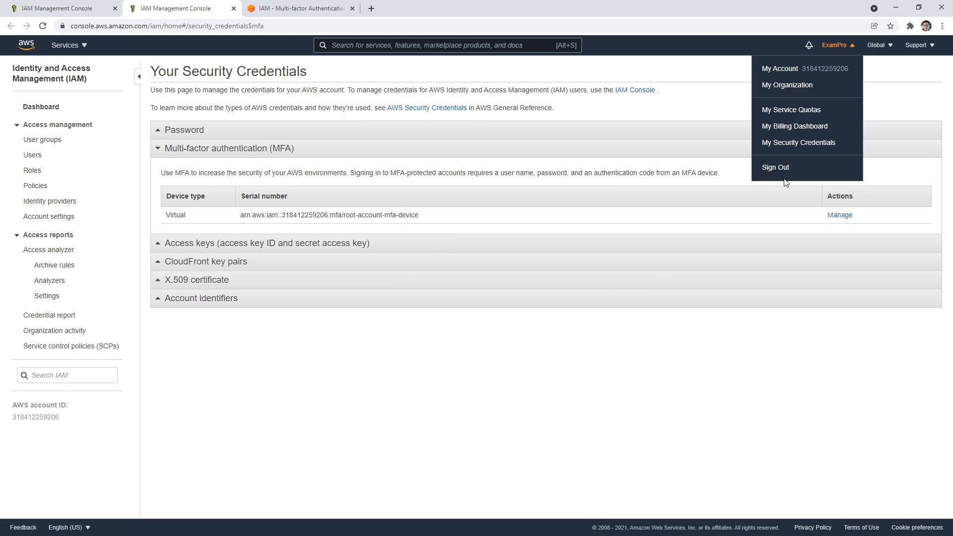
left_click(776, 167)
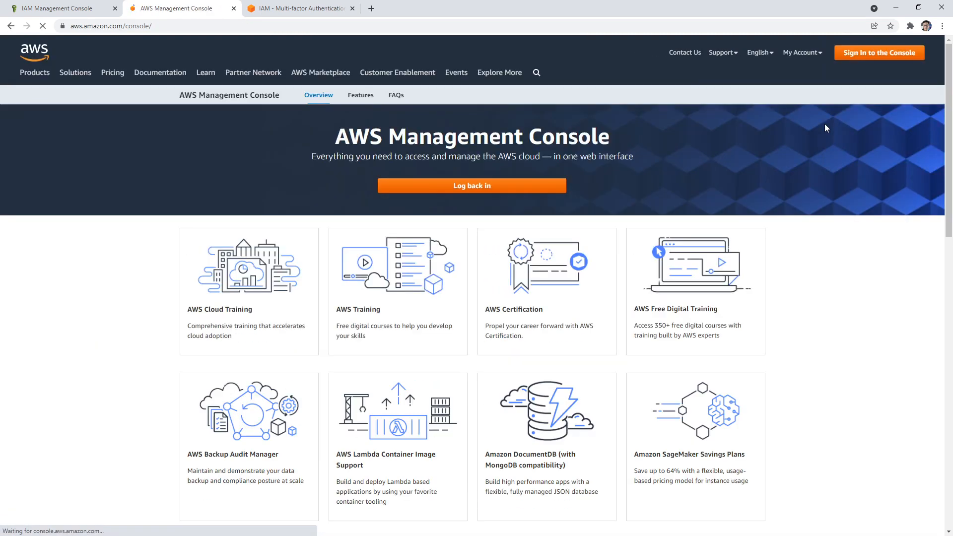
left_click(879, 53)
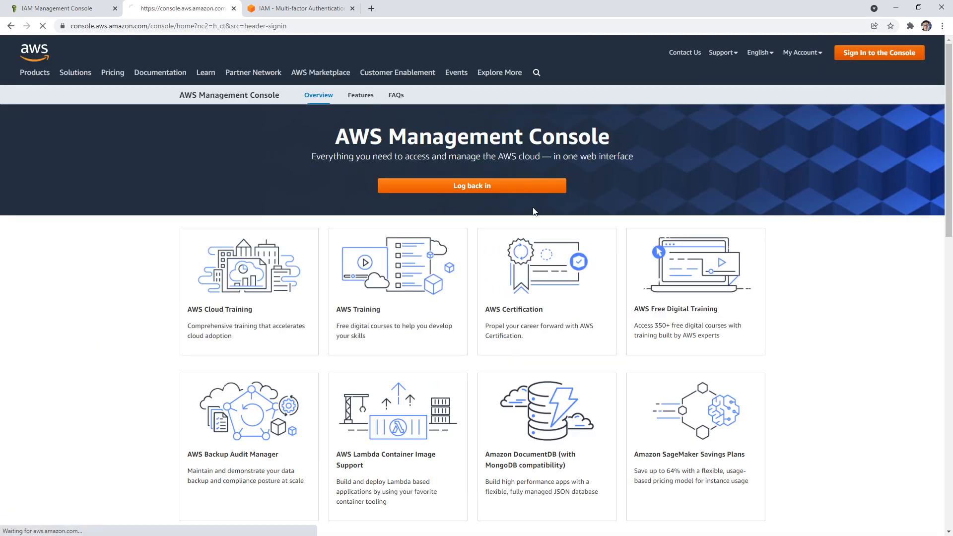
left_click(470, 186)
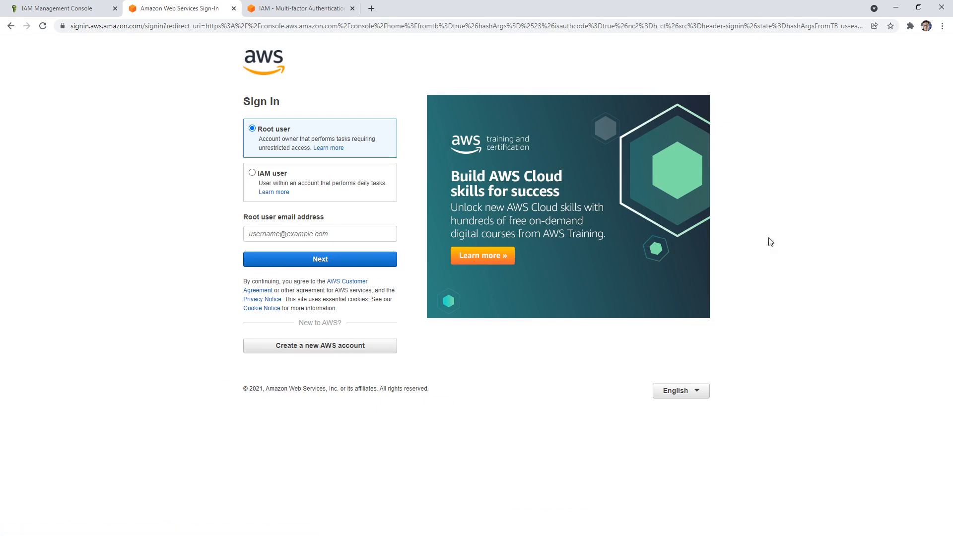
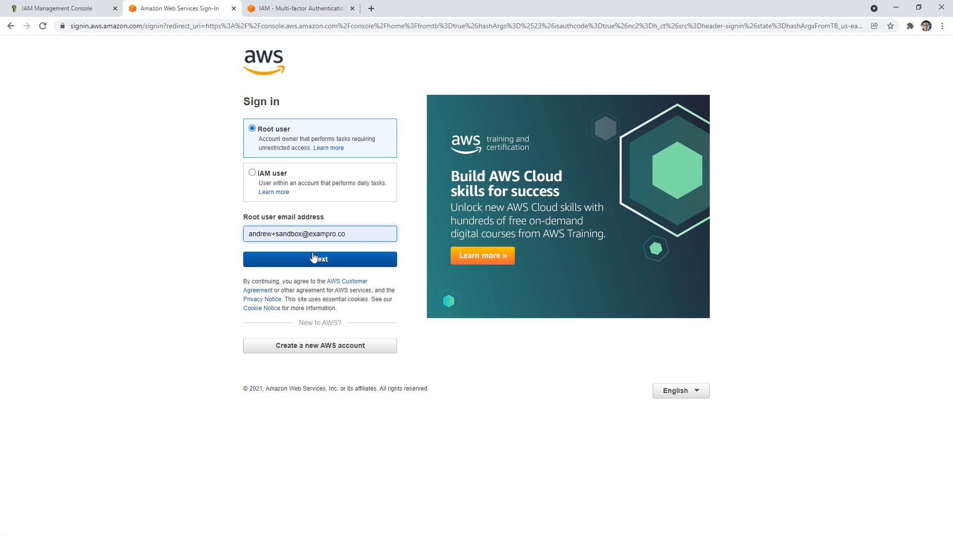
left_click(319, 259)
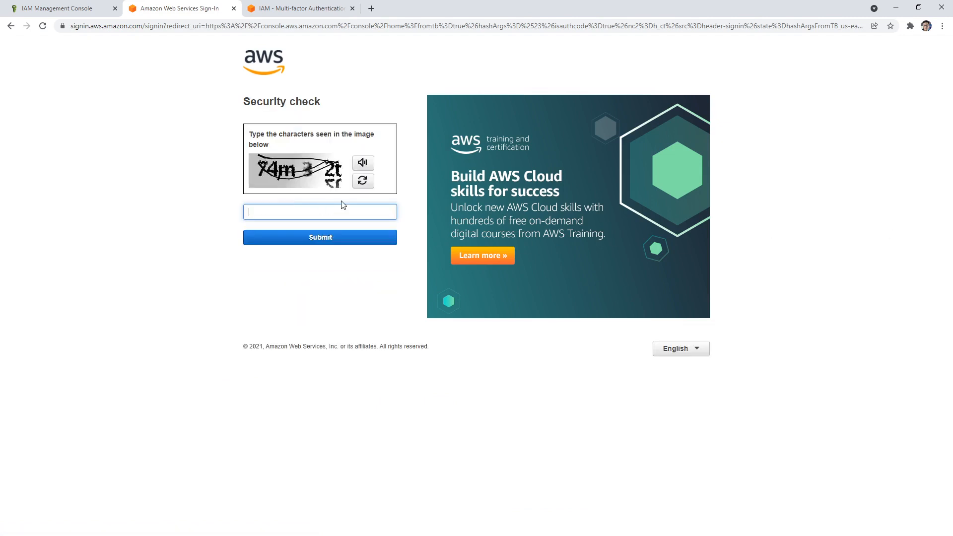
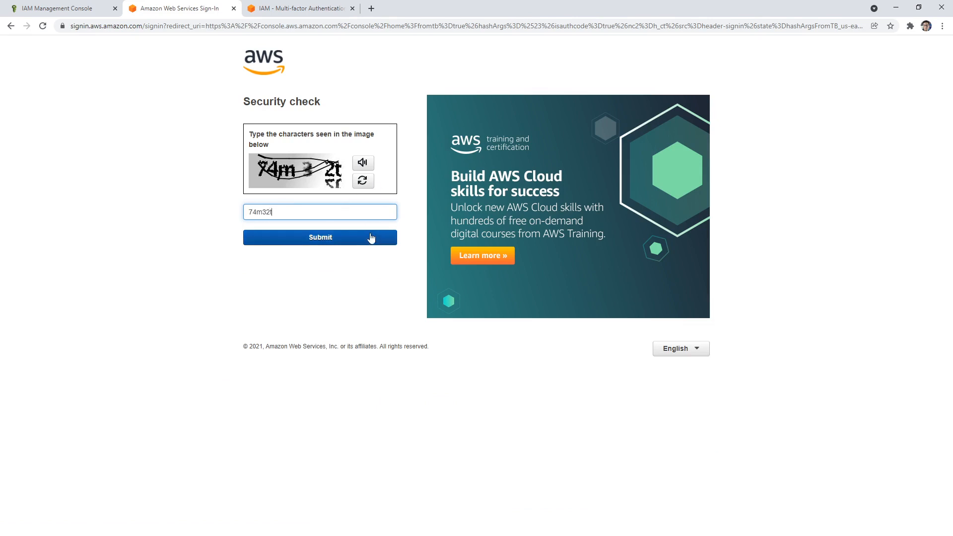
left_click(320, 237)
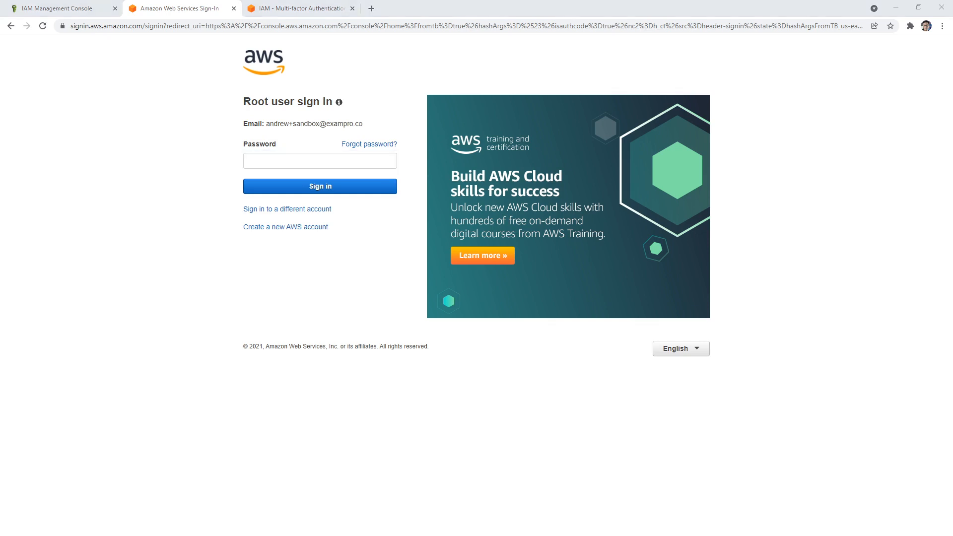
left_click(320, 161)
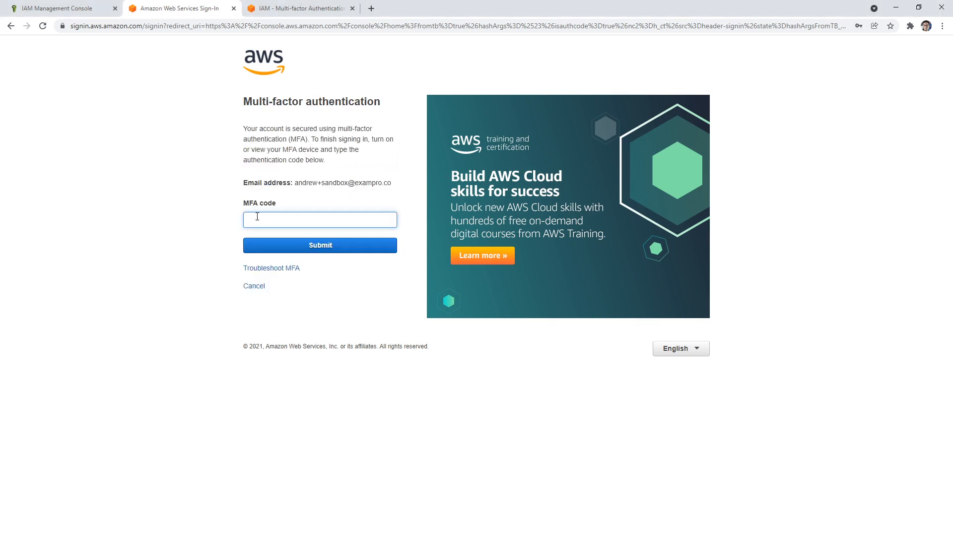
mouse_move(394, 150)
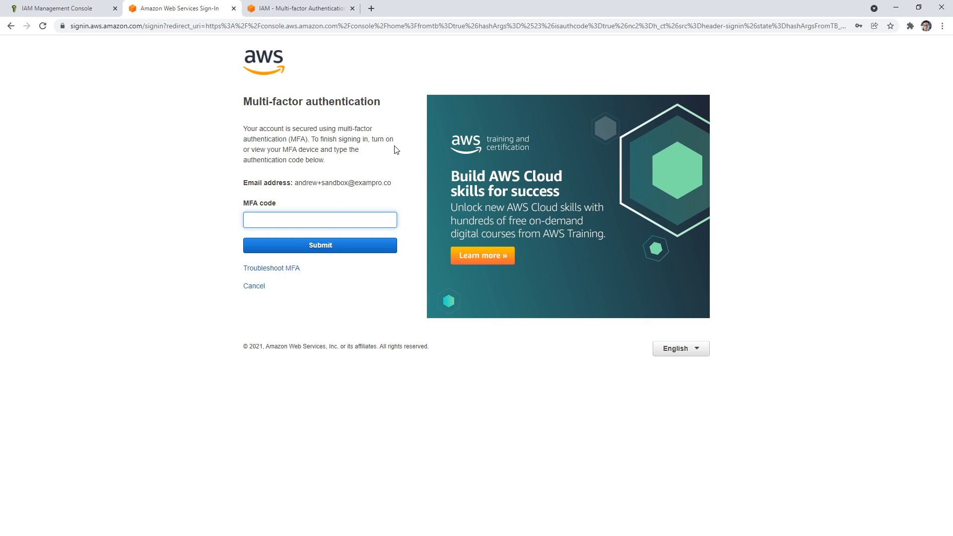
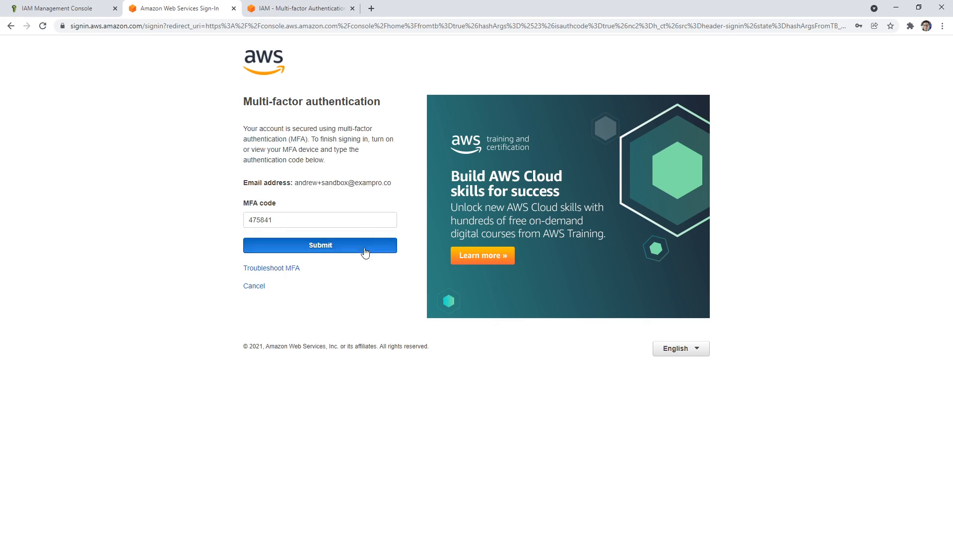
- Enter the authenticator MFA code and submit it to finish root sign-in
left_click(319, 245)
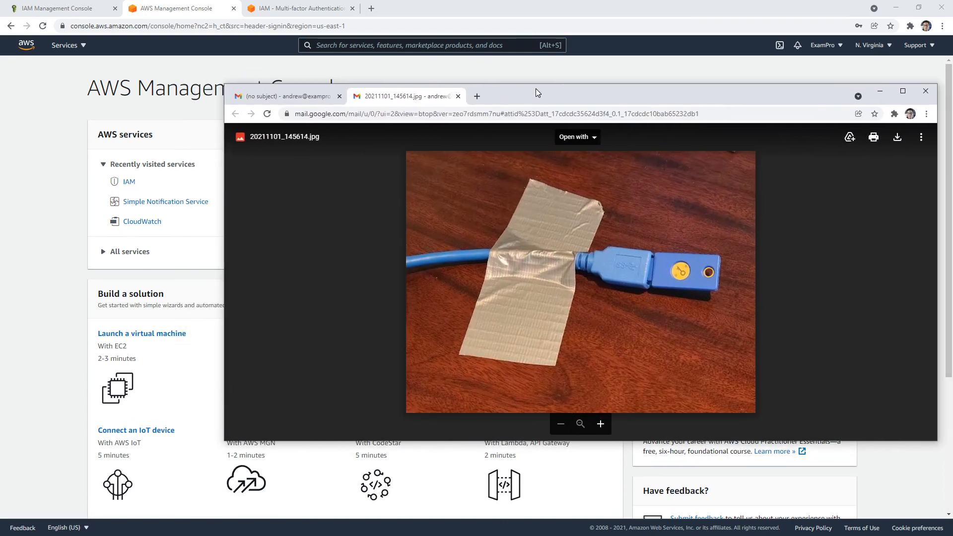
- Bring the console home page window in front of the Gmail window
left_click(925, 92)
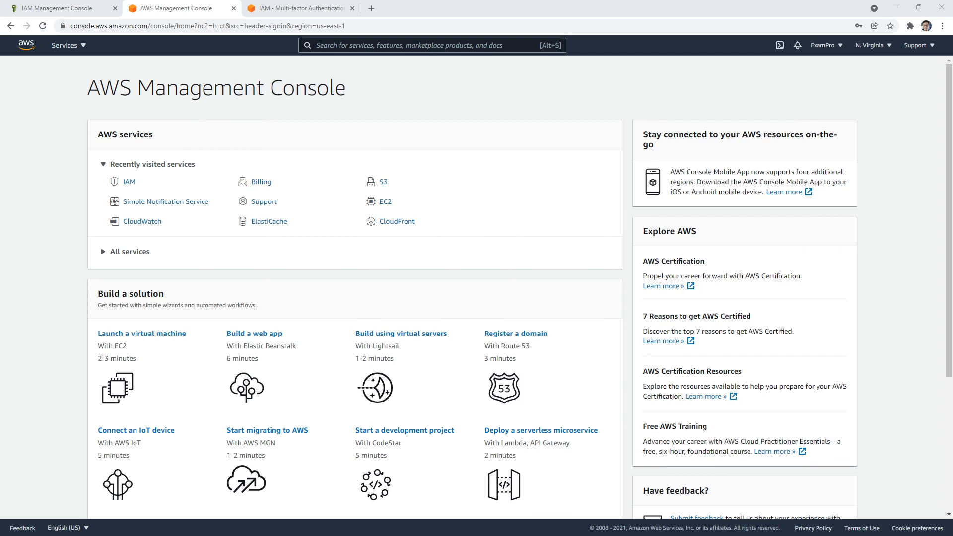